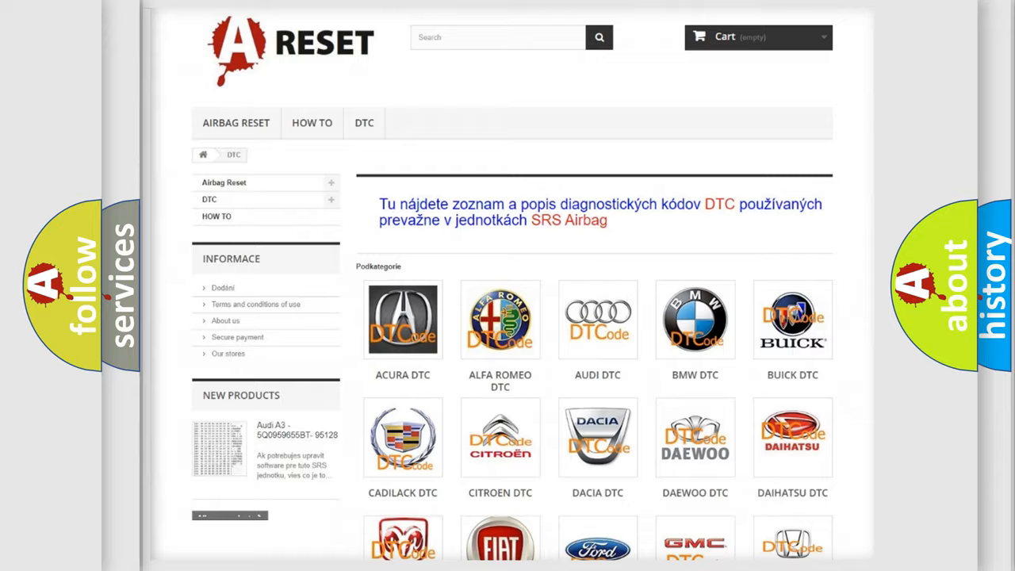
# Open JEEP DTC from the brand grid and scroll through the Jeep trouble code list.
pyautogui.scroll(-3)
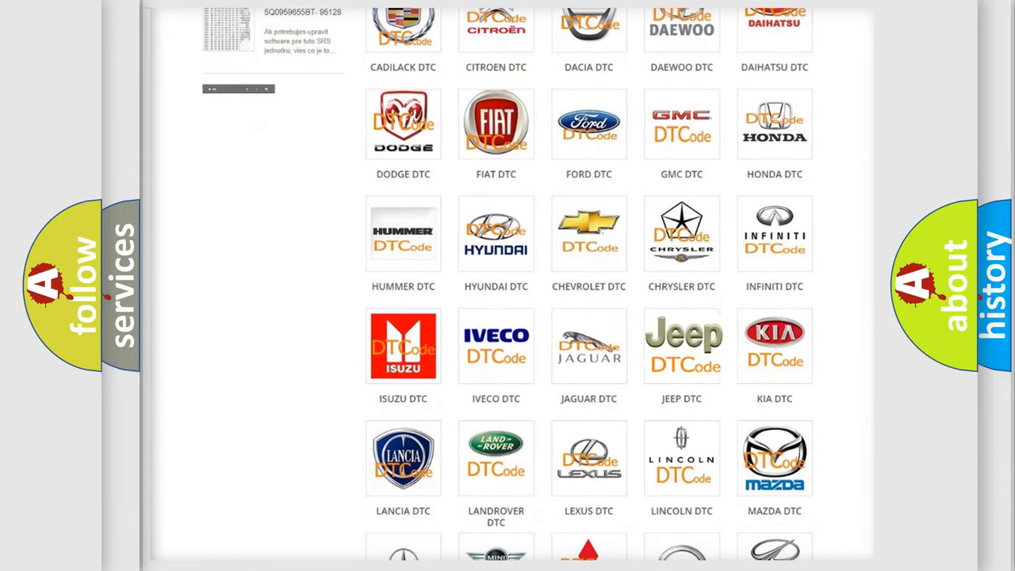
pyautogui.click(681, 345)
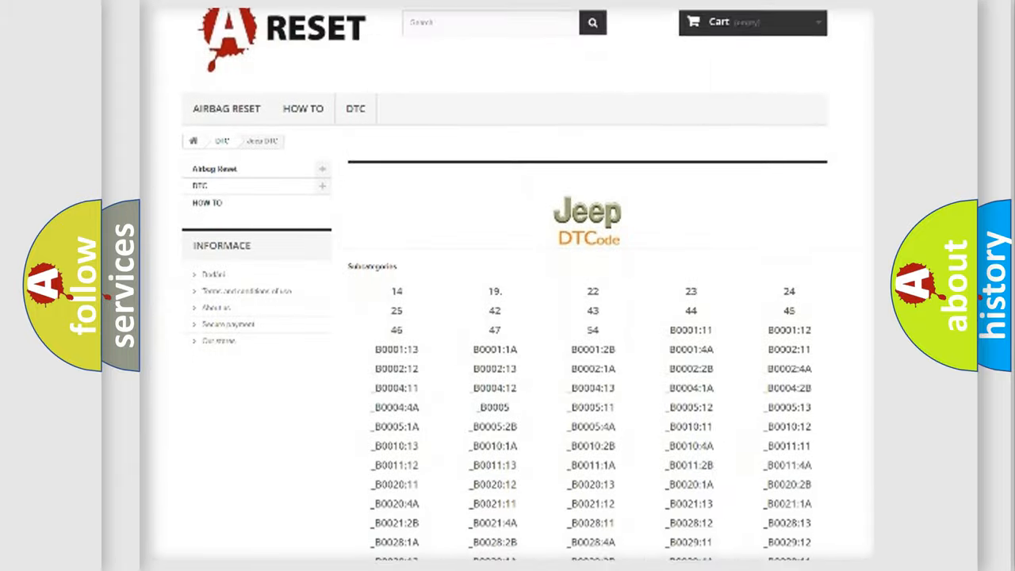
pyautogui.scroll(-3)
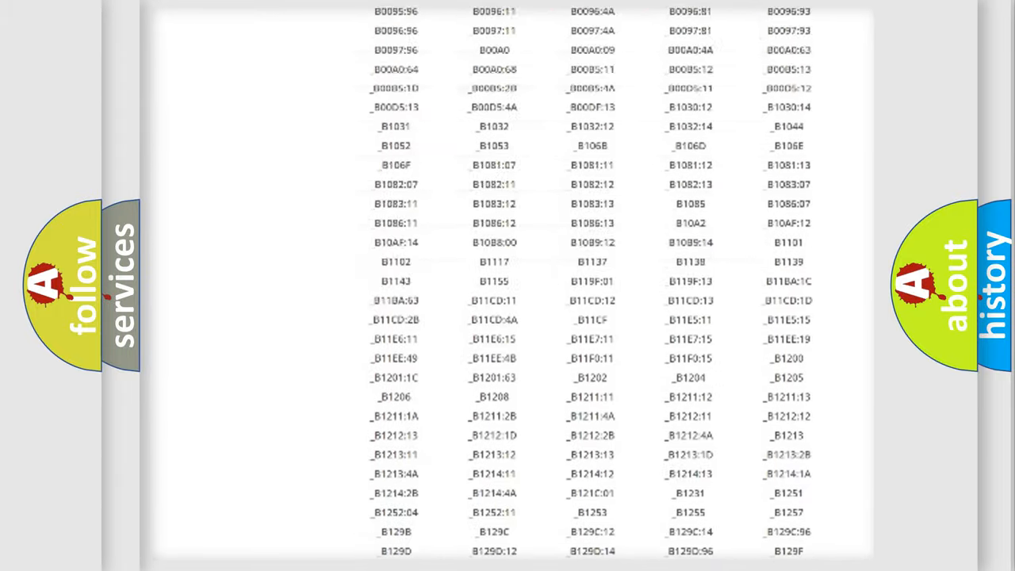
pyautogui.scroll(3)
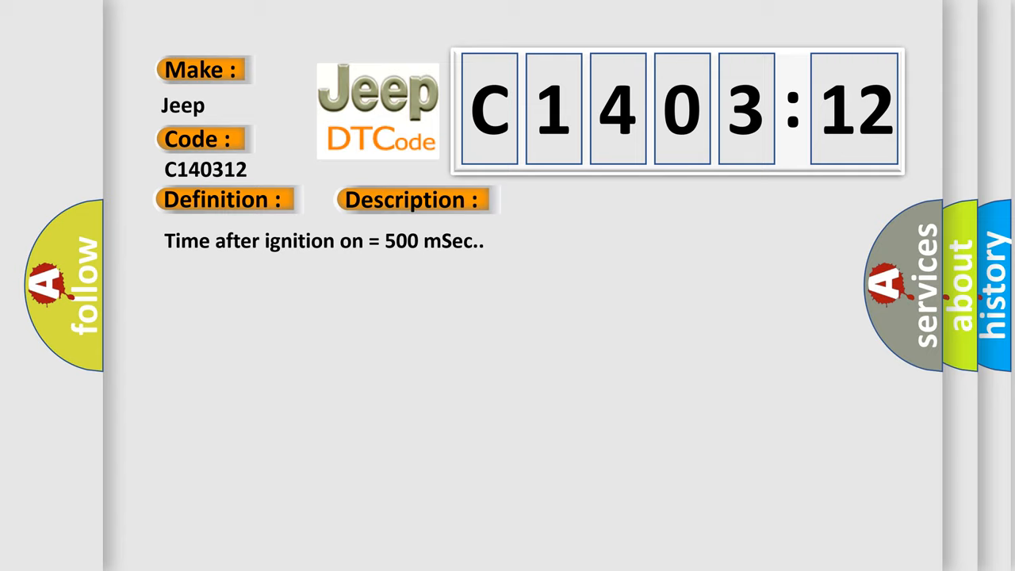
# Reveal the Cause section listing faulty connections, instrument panel module, and short to battery.
pyautogui.click(580, 199)
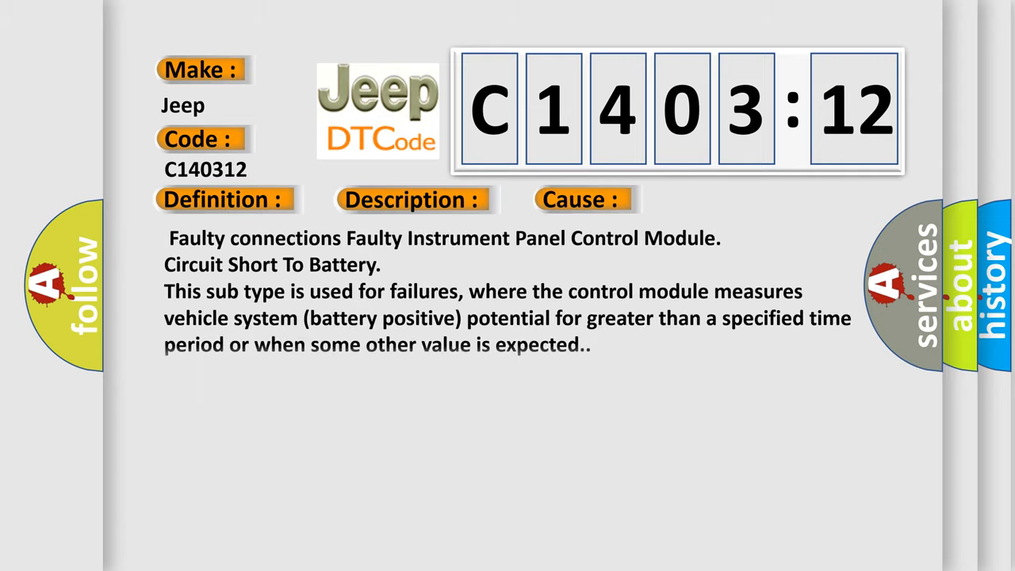